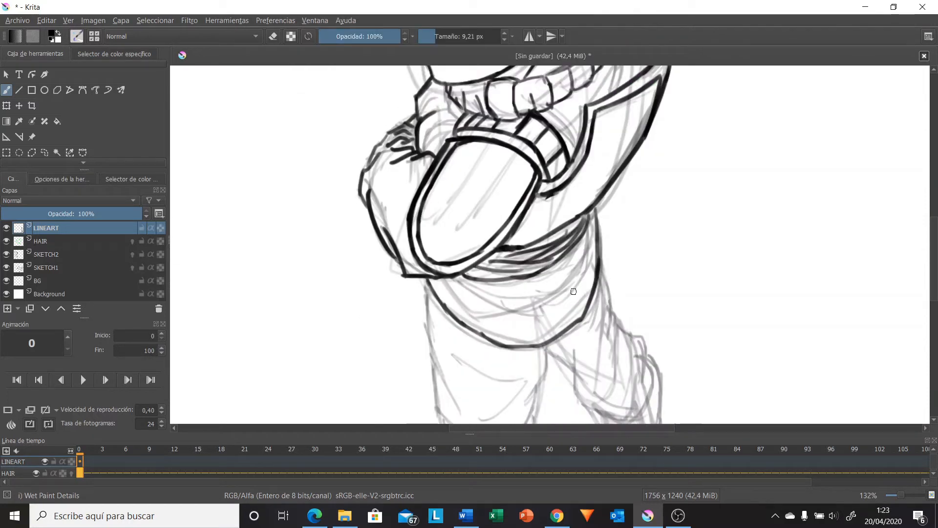
pyautogui.scroll(-3)
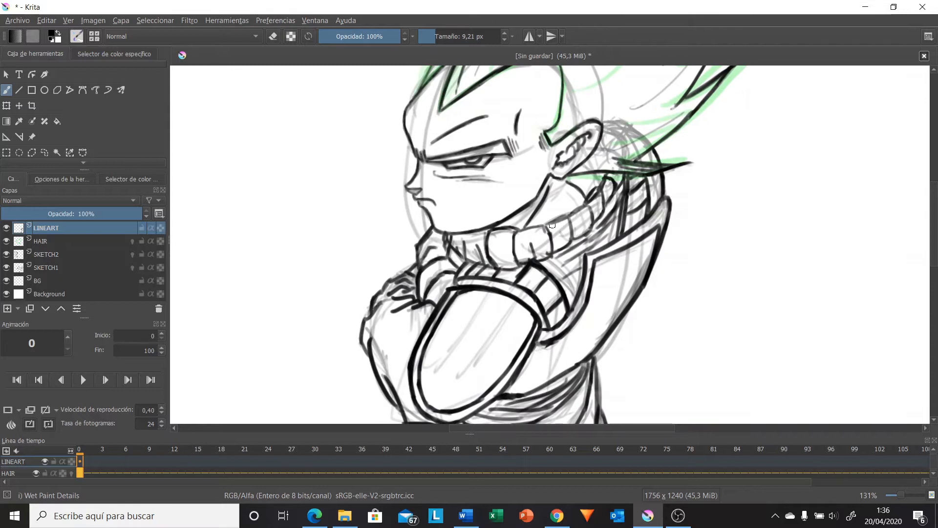
pyautogui.scroll(-3)
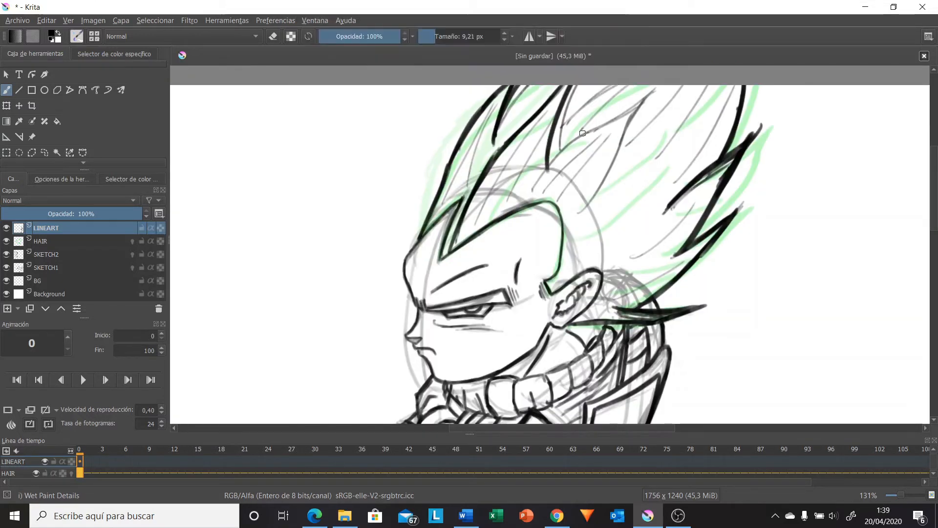